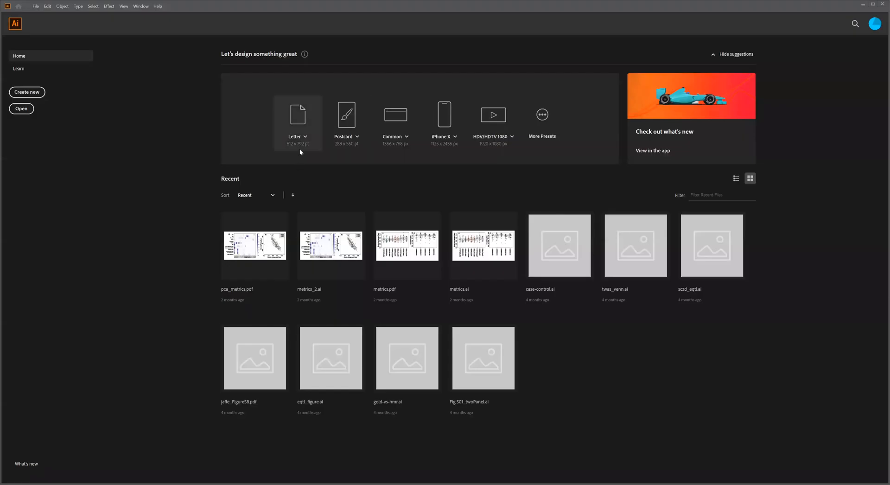
mouse_move(300, 121)
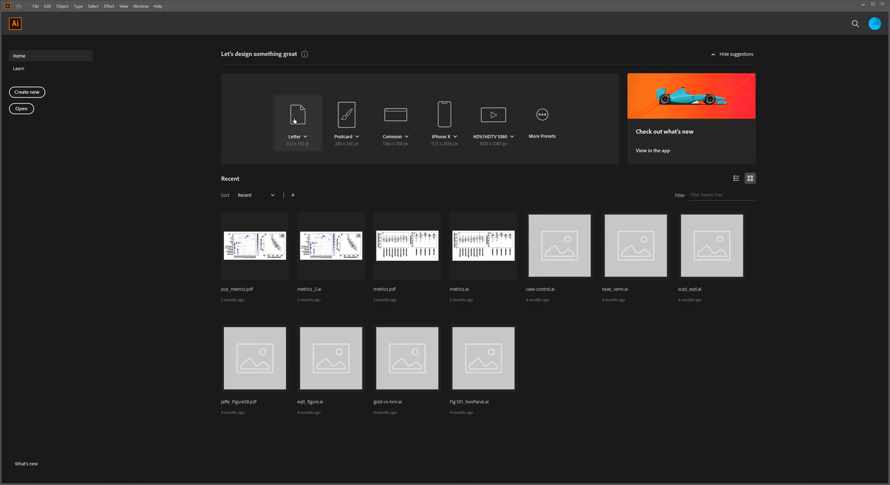
Step: Create a new blank Letter-size document from the Home screen preset
left_click(297, 116)
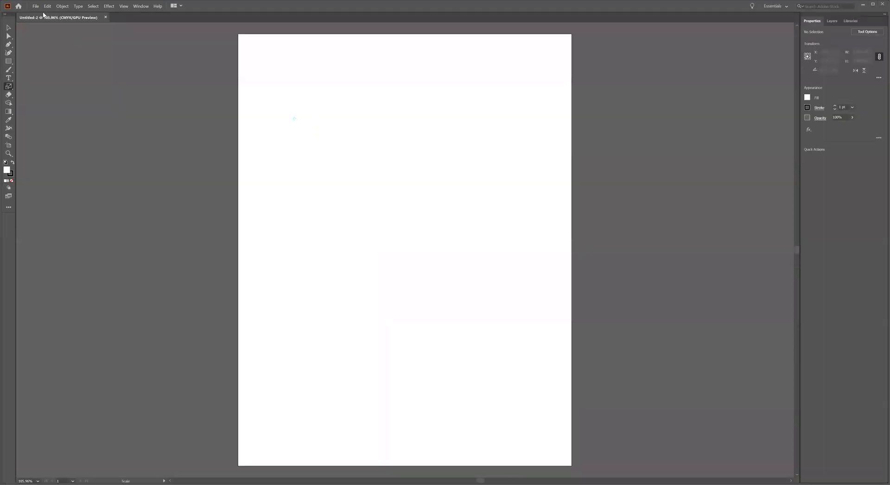
Step: Save the document as suppFigure1.ai in Research/Papers/VA_PTSD/SuppFigures/FigureS1, accepting Illustrator options
left_click(36, 5)
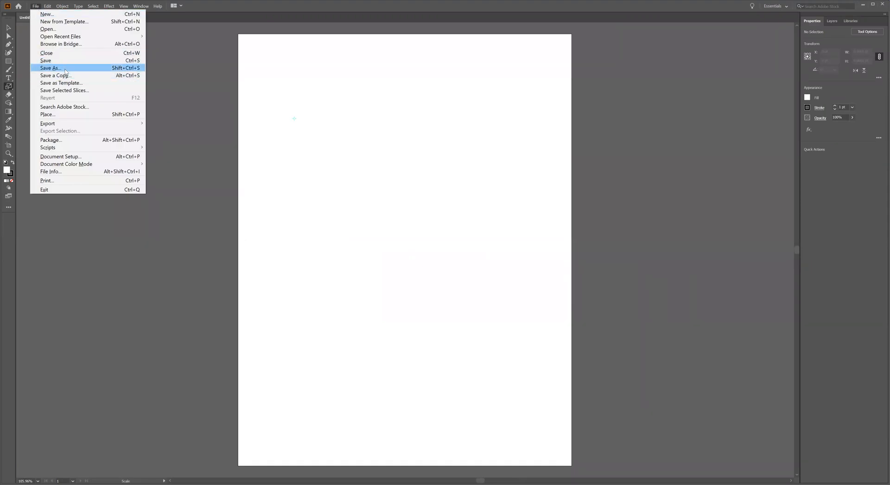
left_click(48, 68)
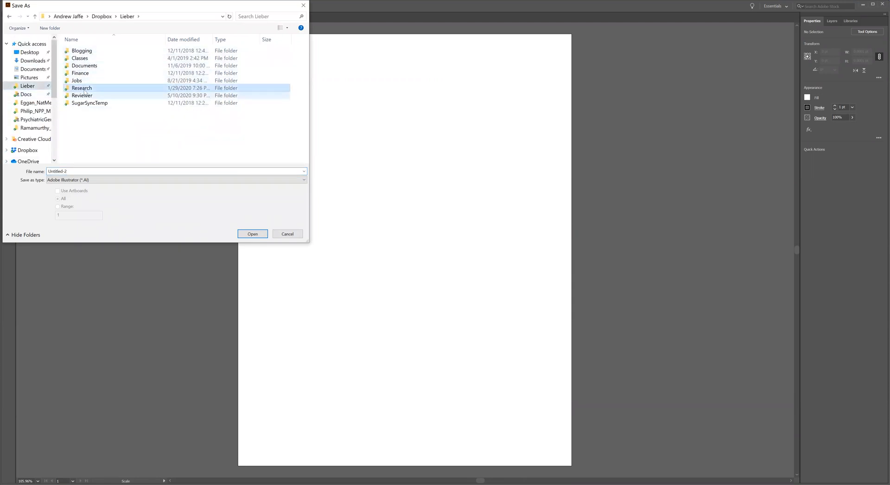
double_click(81, 89)
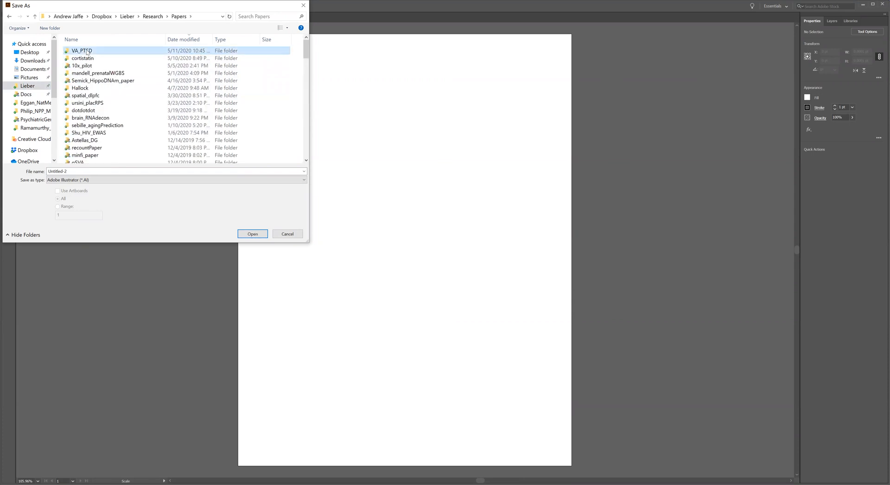
double_click(83, 50)
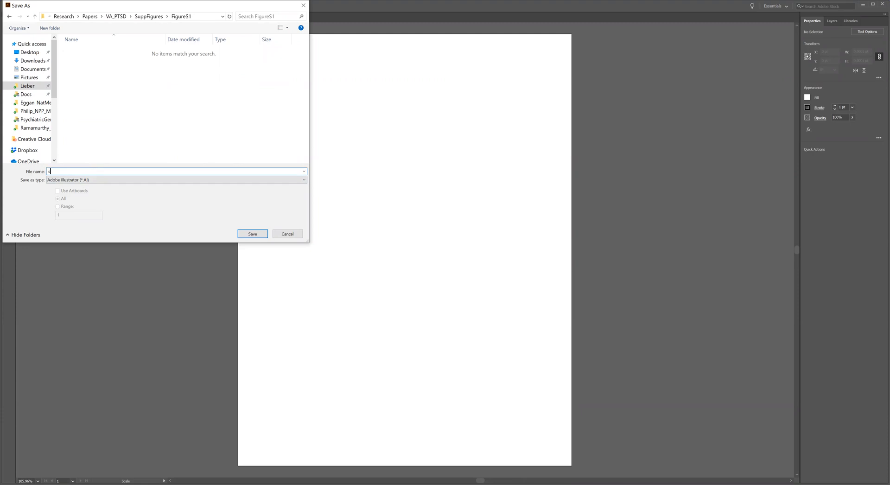
type("suppFigure1")
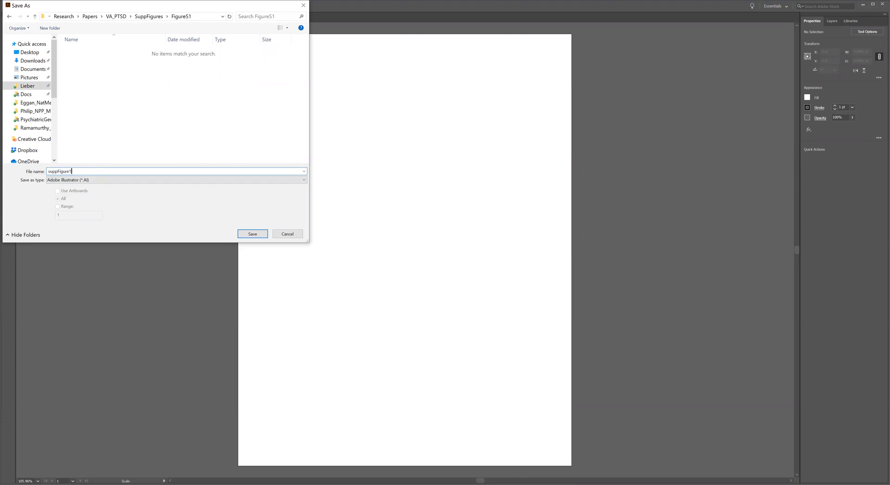
left_click(252, 234)
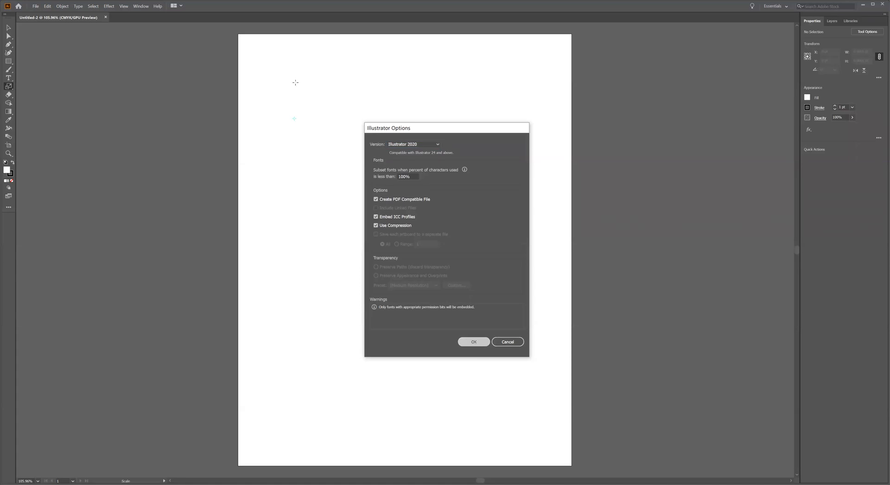
left_click(474, 342)
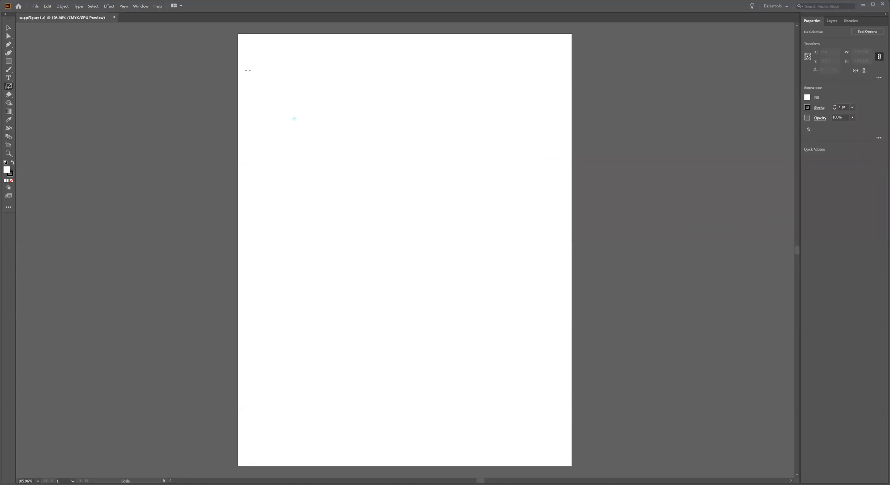
Step: Place the PC1vs2 PCA scatter plot PDF in the upper-left area of the artboard
left_click(35, 5)
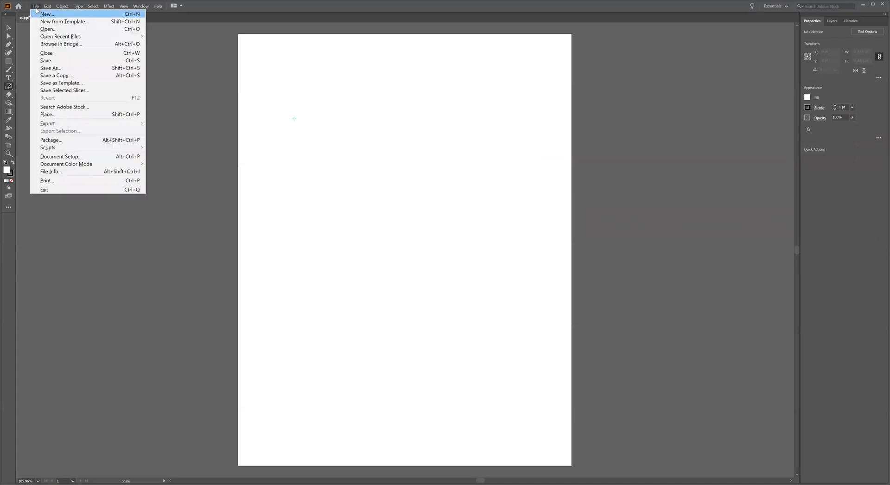
mouse_move(67, 118)
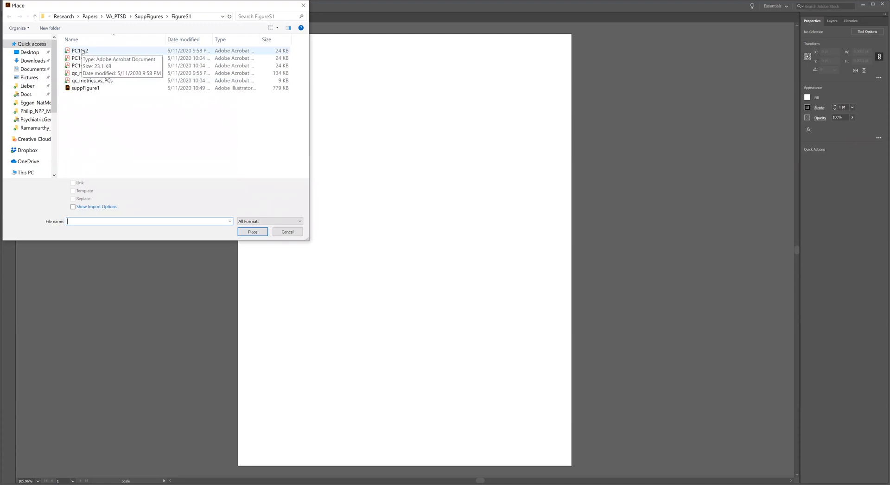
left_click(79, 51)
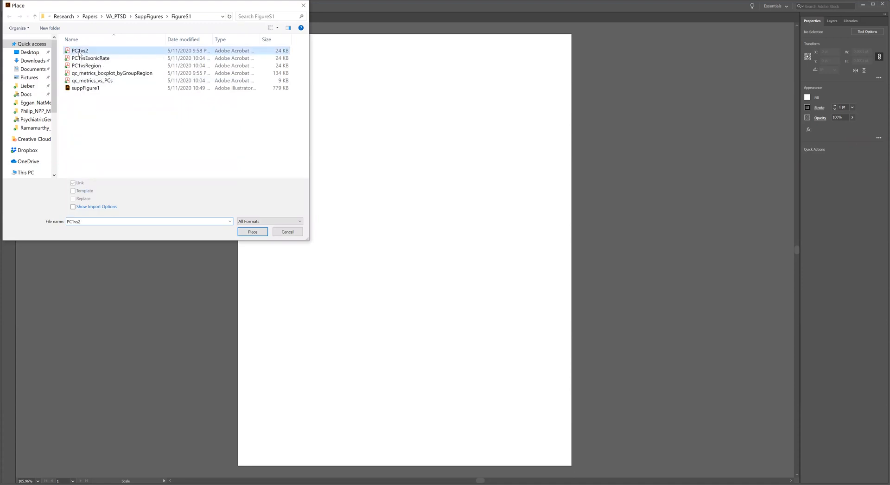
left_click(252, 232)
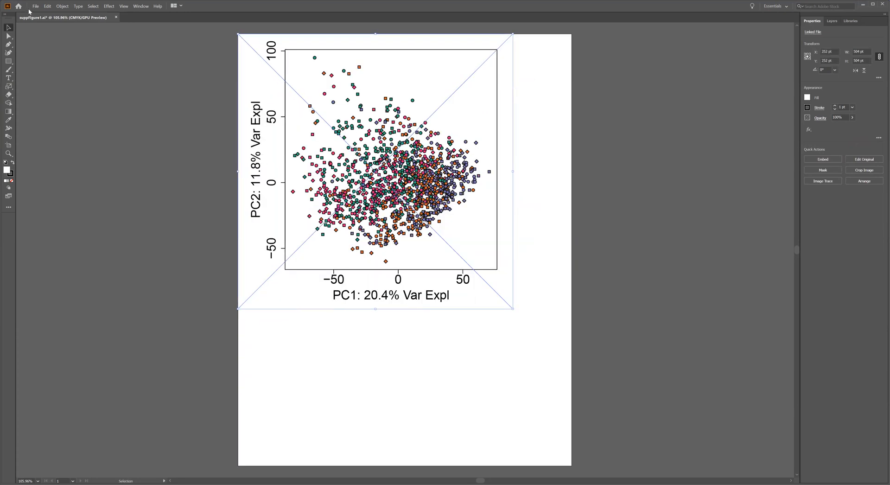
Step: Place the qc_metrics_vs_PCs heatmap PDF with import options, to the right of the PCA plot
left_click(35, 6)
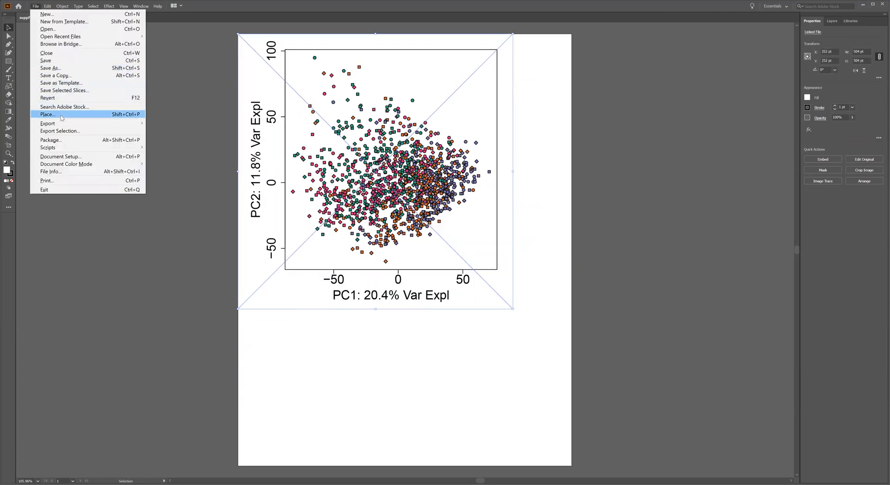
left_click(46, 114)
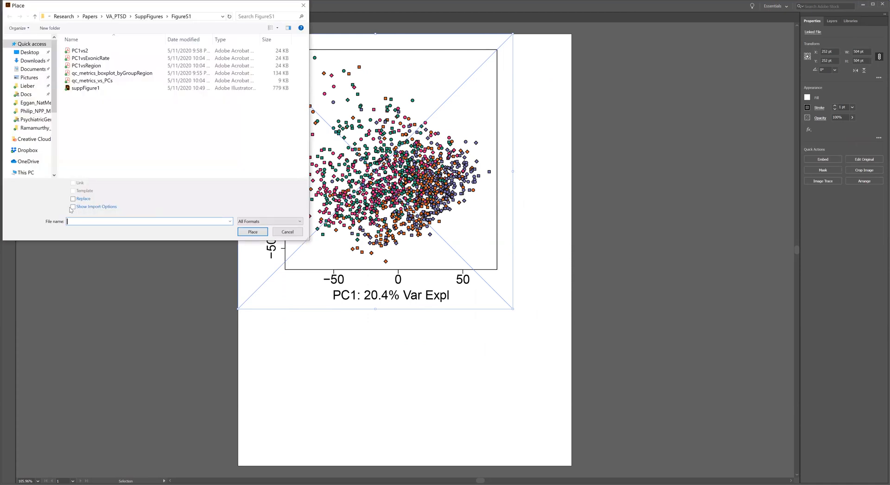
left_click(73, 206)
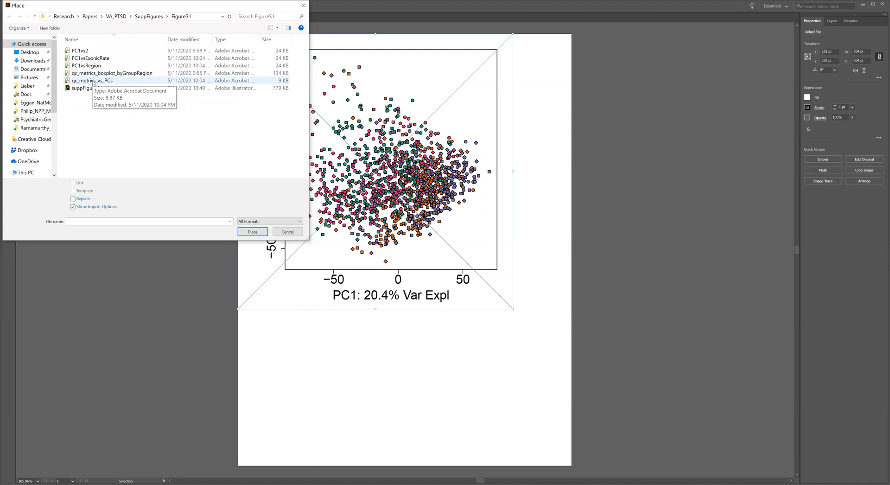
left_click(252, 232)
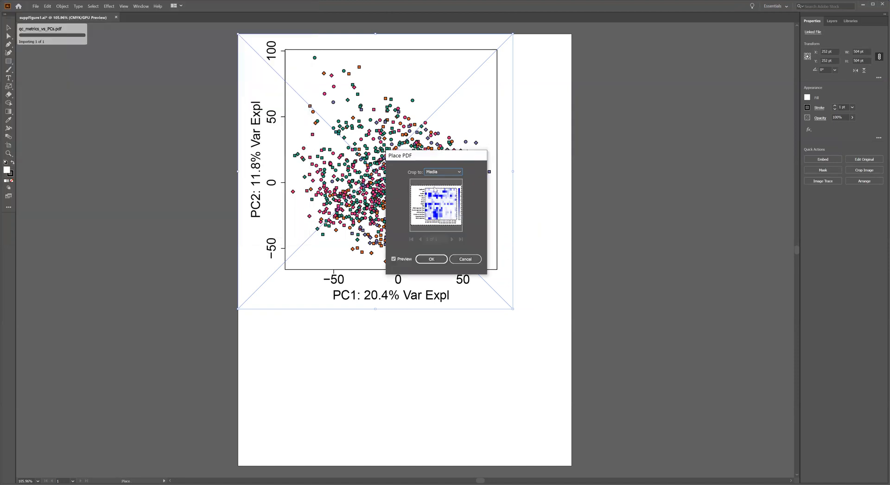
mouse_move(444, 243)
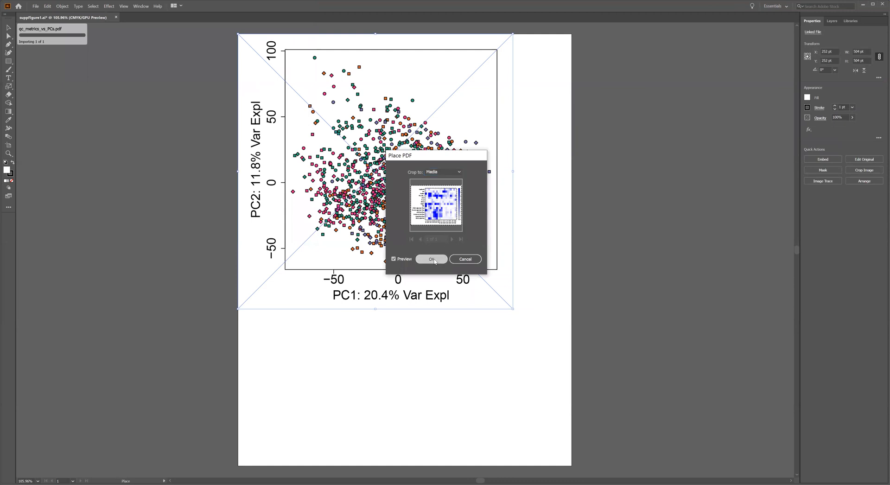
left_click(432, 260)
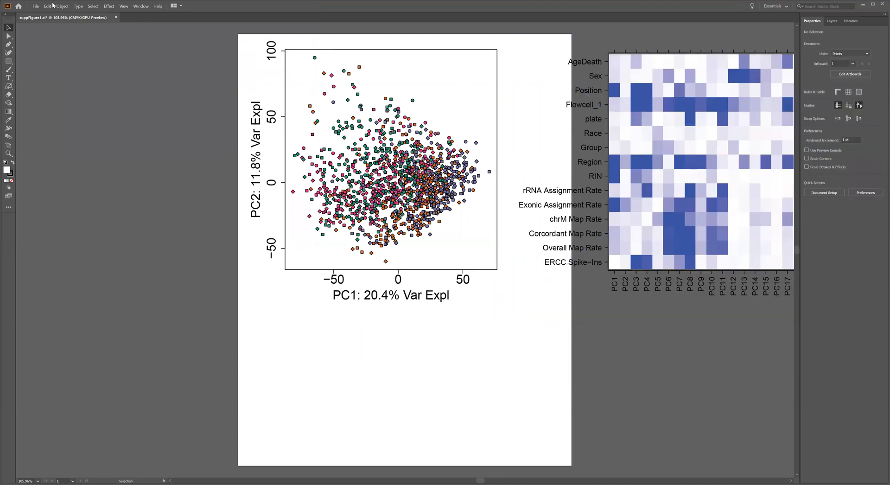
Step: Place the PC1vsExonicRate scatter plot PDF into the document
left_click(36, 6)
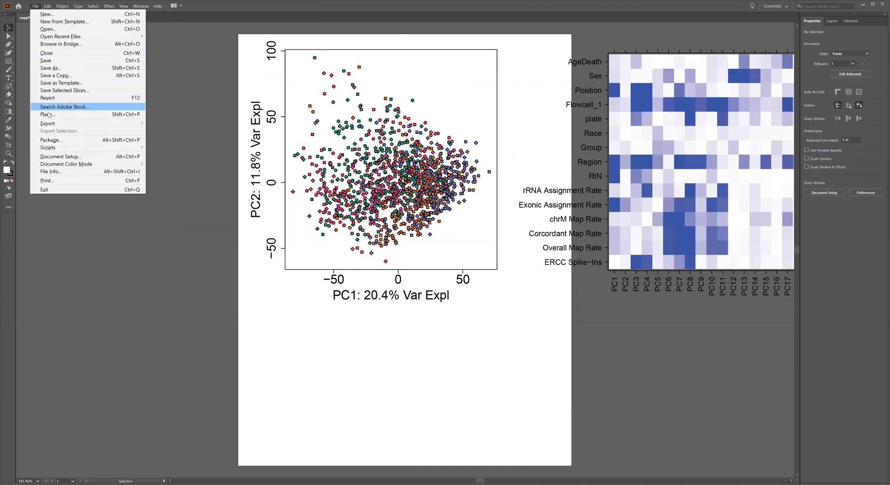
left_click(44, 115)
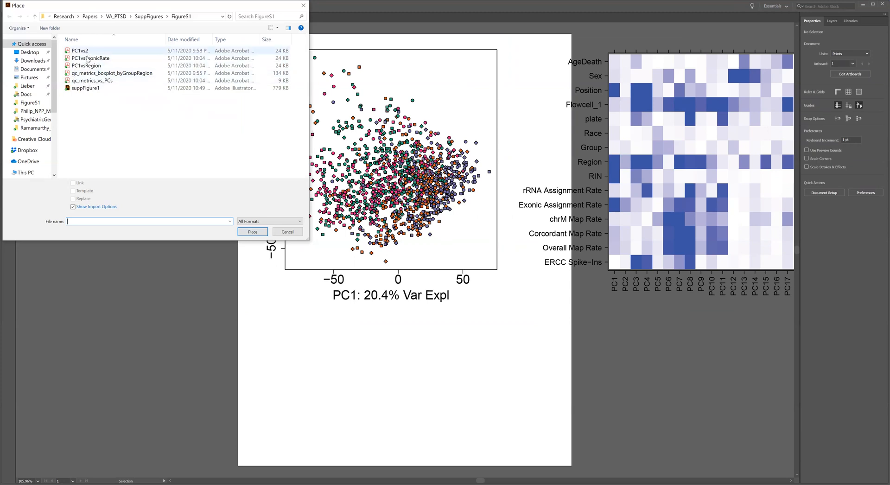
left_click(252, 232)
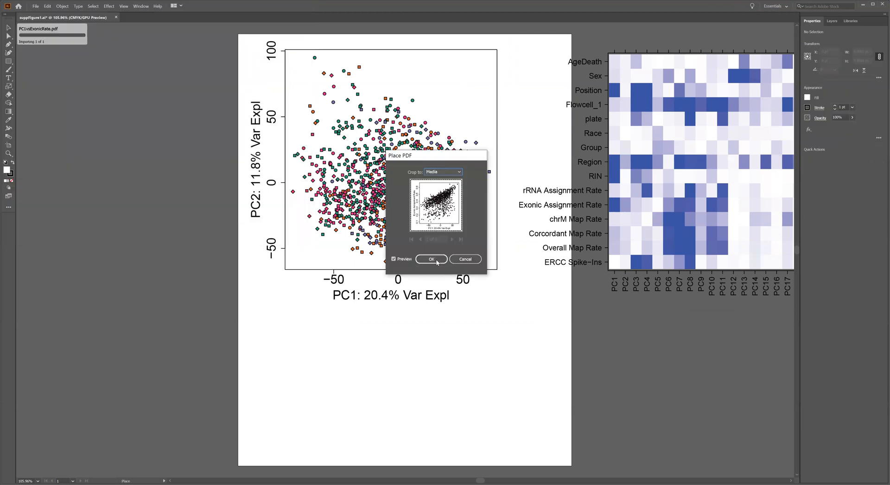
left_click(432, 260)
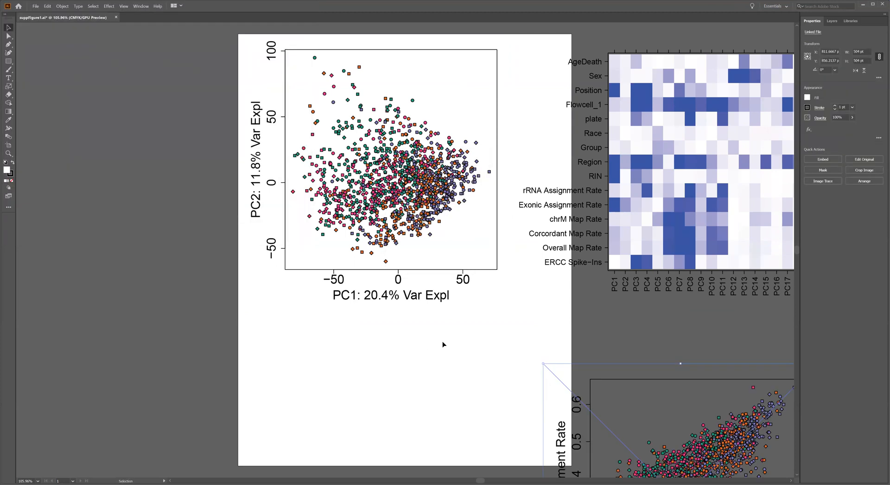
Step: Drag the Exonic Assignment Rate scatter plot directly beneath the PCA scatter plot
scroll("down", 3)
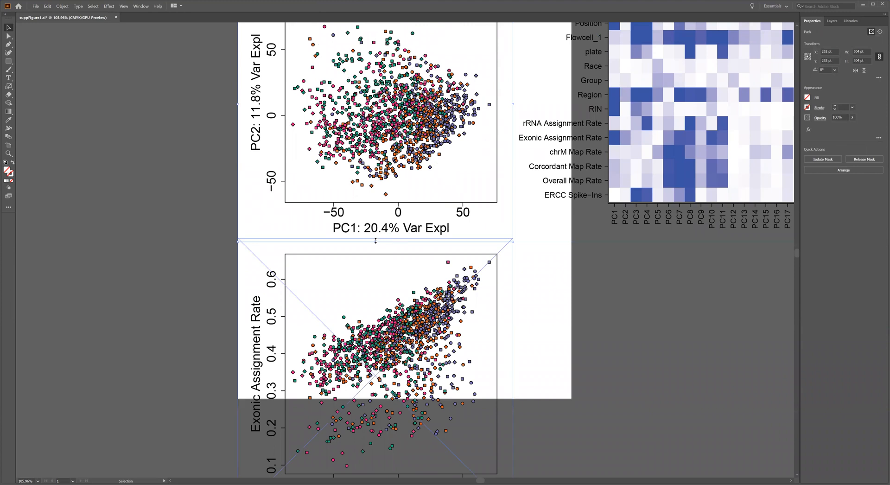
left_click_drag(376, 242, 378, 210)
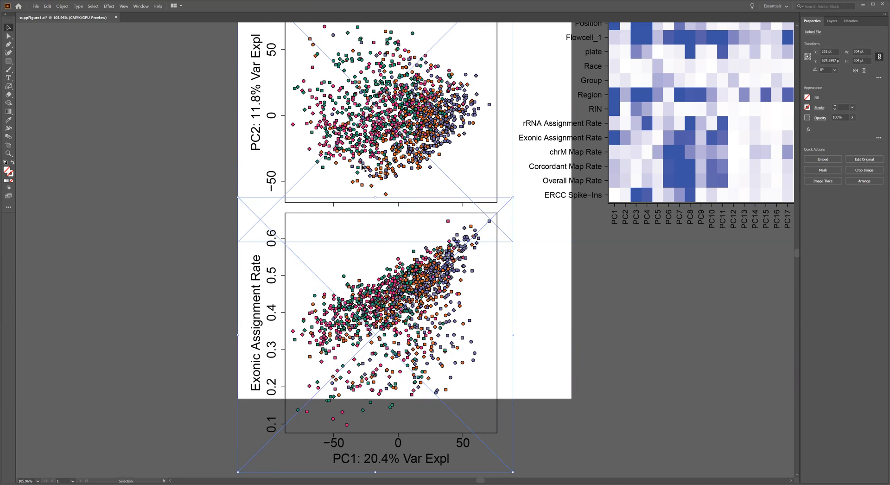
mouse_move(533, 262)
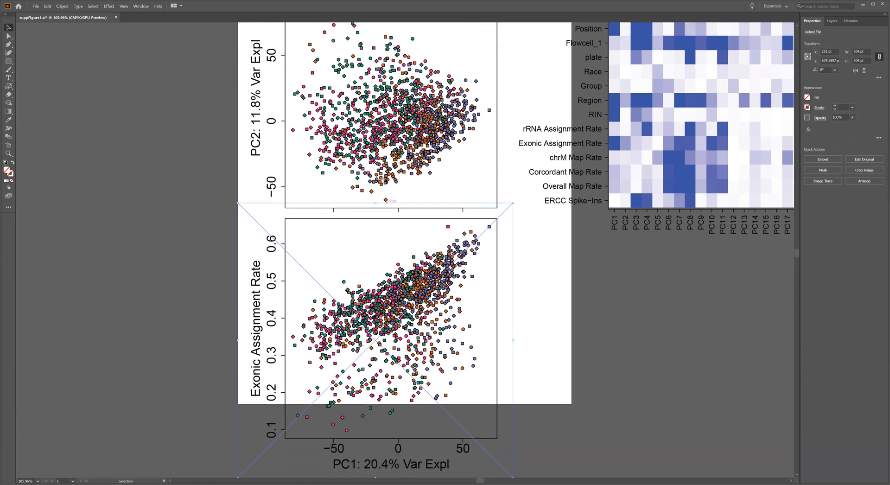
Step: Place the PC1vsRegion boxplot PDF into the document
left_click(43, 7)
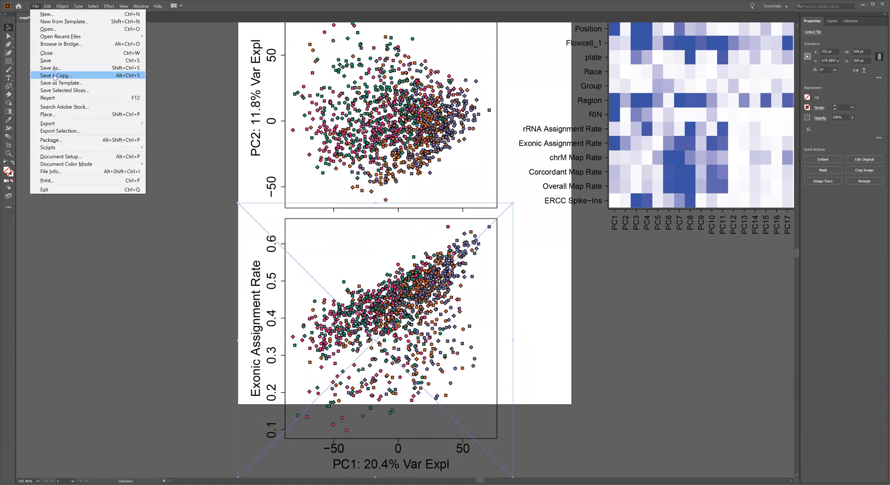
mouse_move(67, 84)
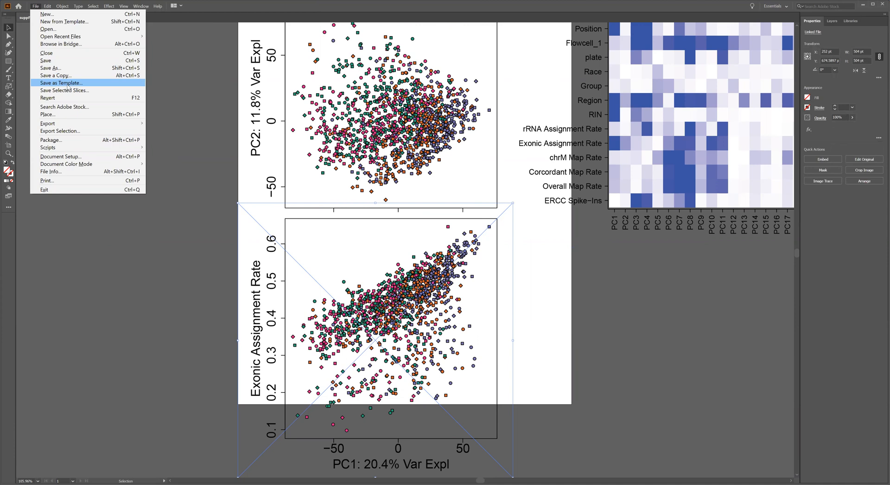
mouse_move(59, 91)
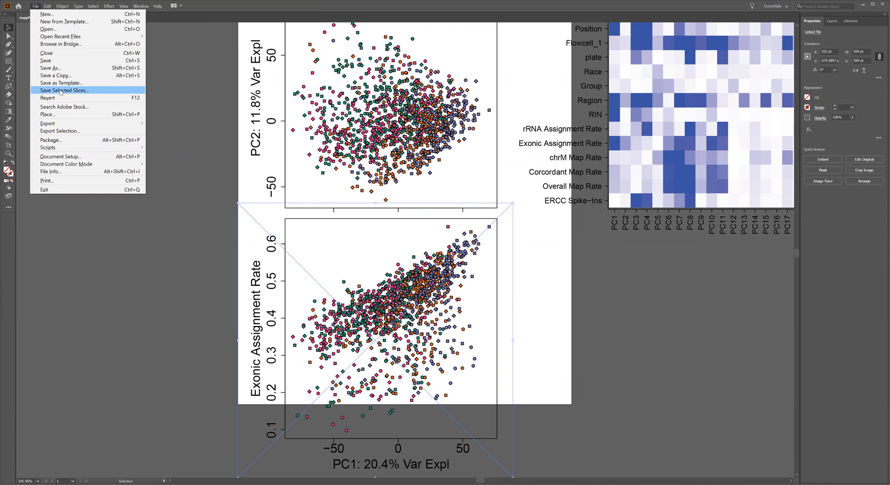
mouse_move(60, 116)
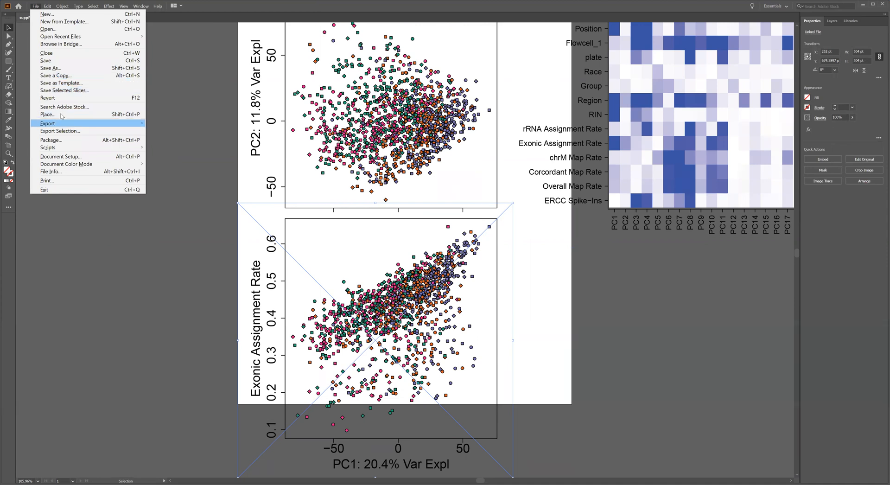
left_click(46, 114)
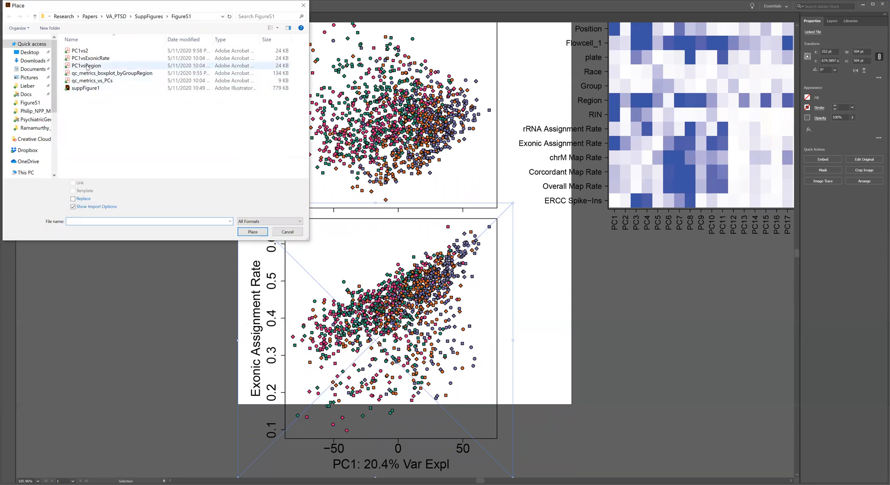
left_click(252, 232)
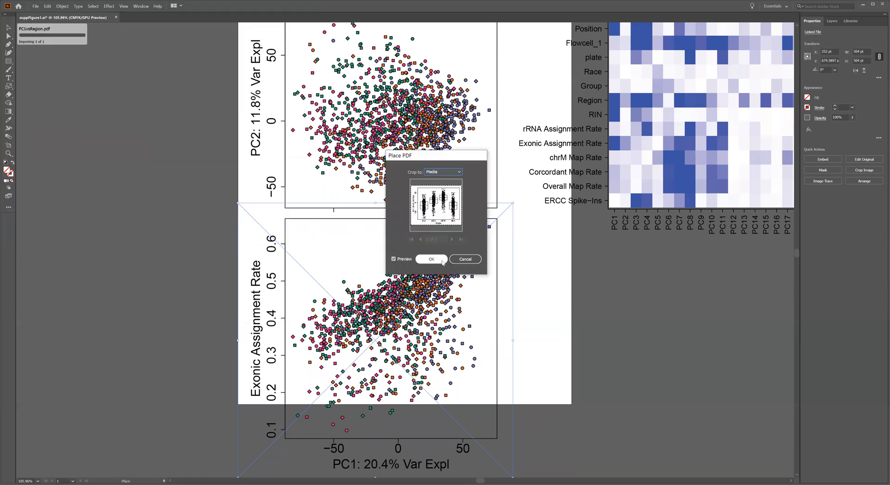
left_click(432, 260)
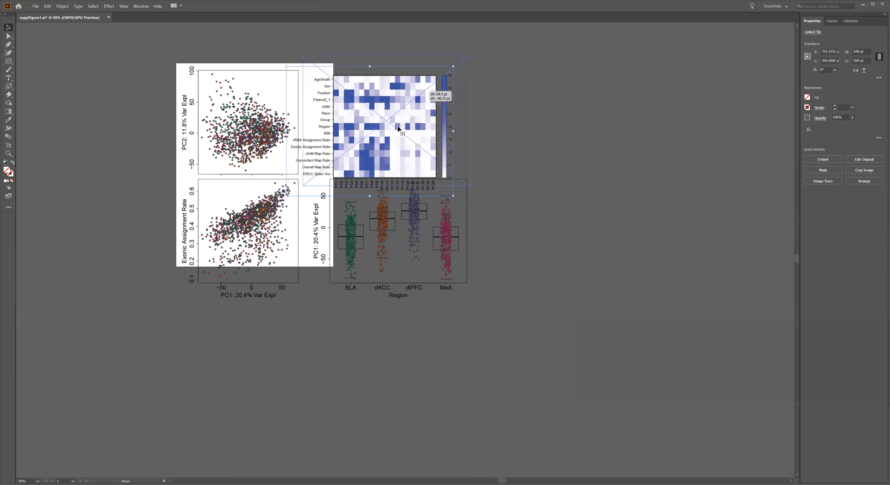
Step: Arrange the heatmap and boxplot into a right-hand column beside the two scatter plots
left_click_drag(398, 128, 391, 110)
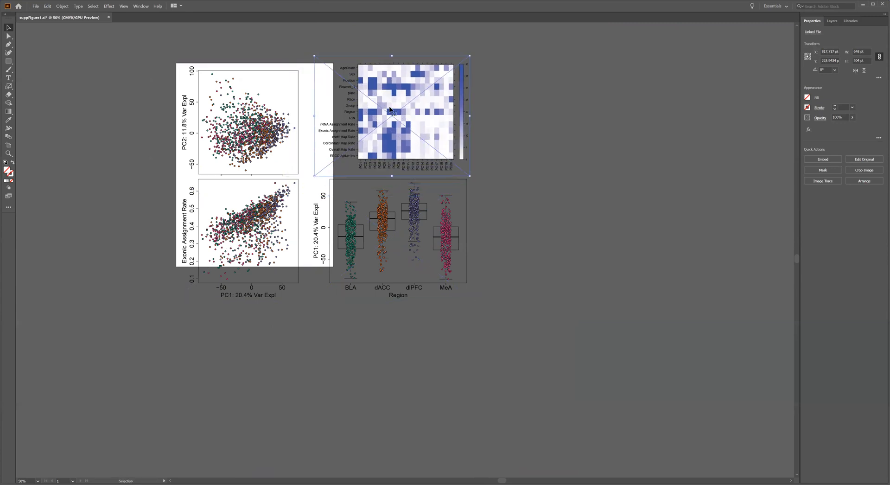
left_click_drag(390, 111, 402, 120)
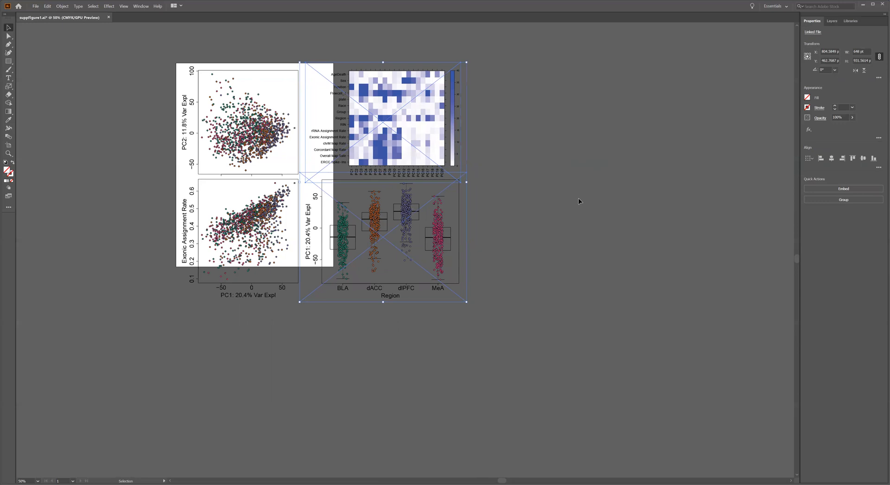
left_click(580, 201)
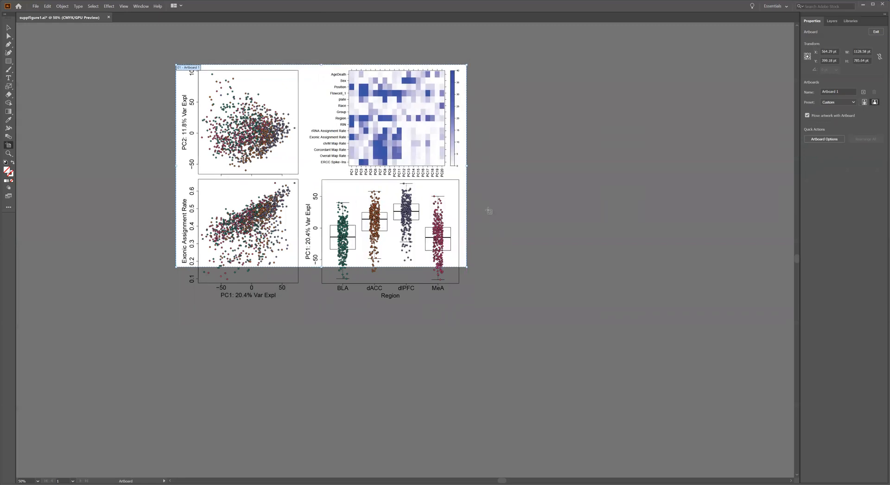
Step: Drag the artboard's bottom-right handle so it encloses all four plots
left_click_drag(467, 267, 470, 305)
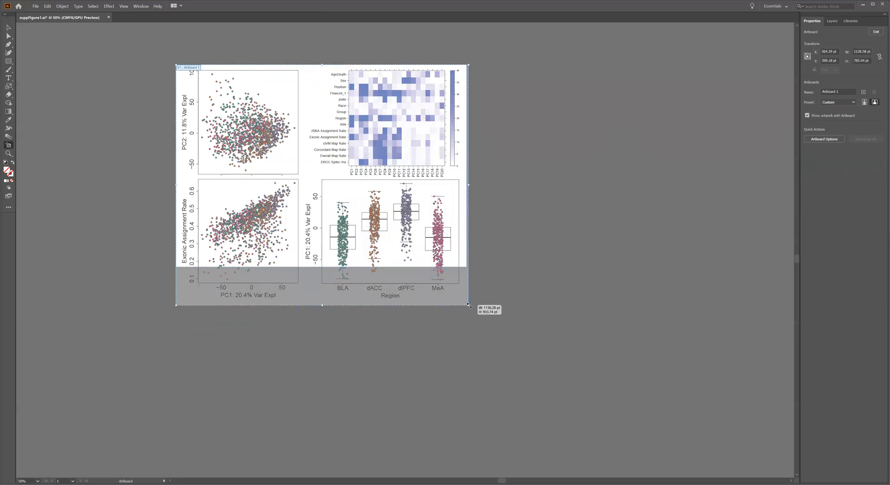
left_click_drag(470, 306, 468, 305)
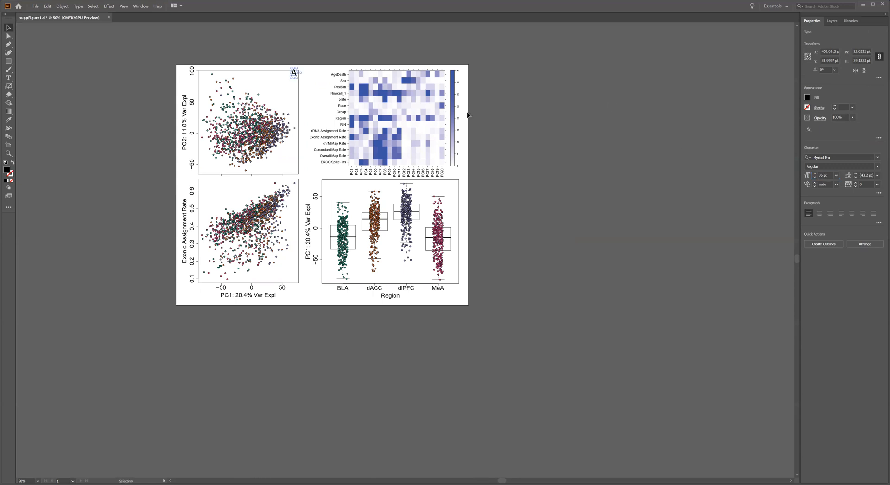
Step: Position the A label on the PCA panel and copy it to the heatmap, retyped as B
left_click_drag(294, 74, 294, 77)
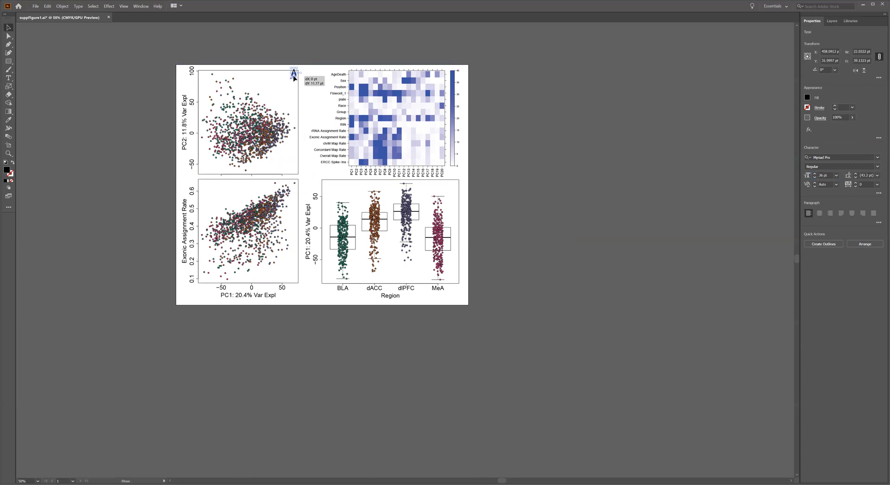
left_click_drag(293, 75, 403, 249)
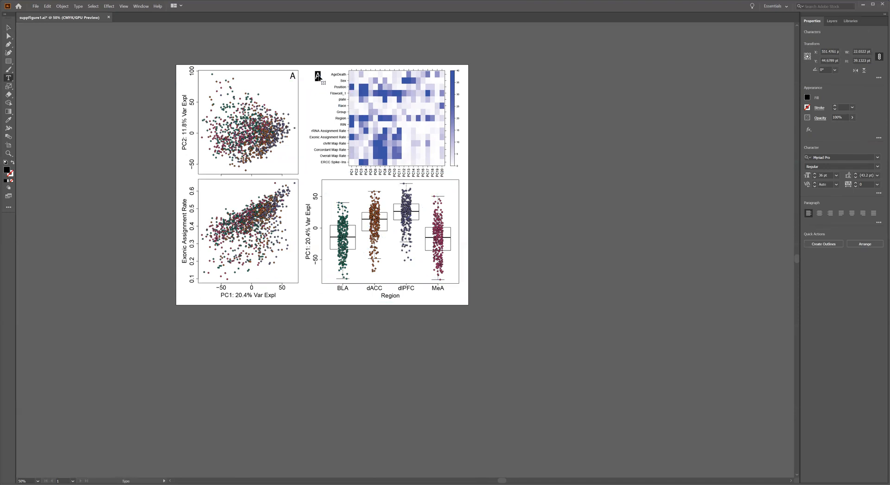
type("B")
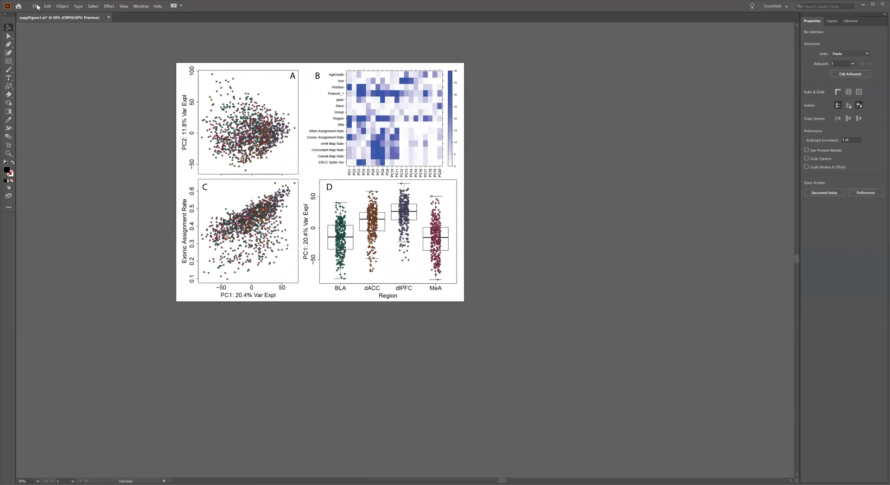
mouse_move(406, 134)
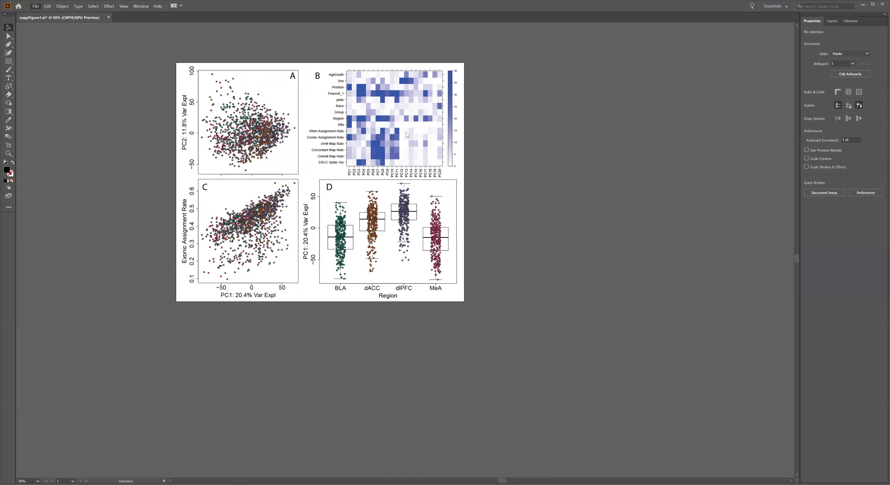
Step: Save the figure and nudge the A label into the PCA plot's top-left corner
left_click(291, 77)
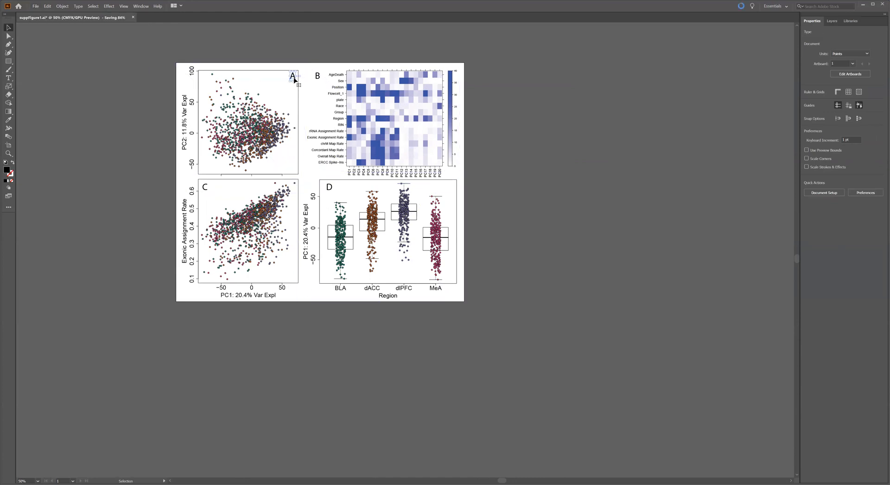
left_click_drag(293, 77, 204, 77)
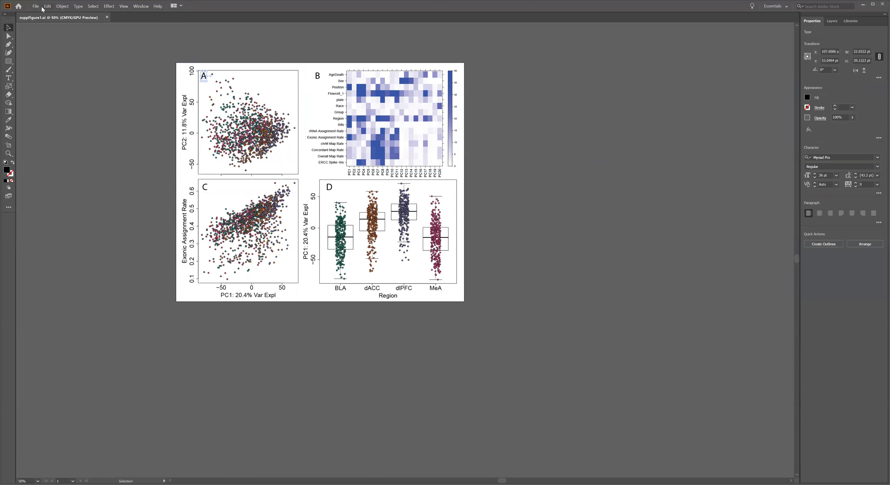
Step: Save a PDF copy named suppFigure1 using the High Quality Print preset
left_click(33, 6)
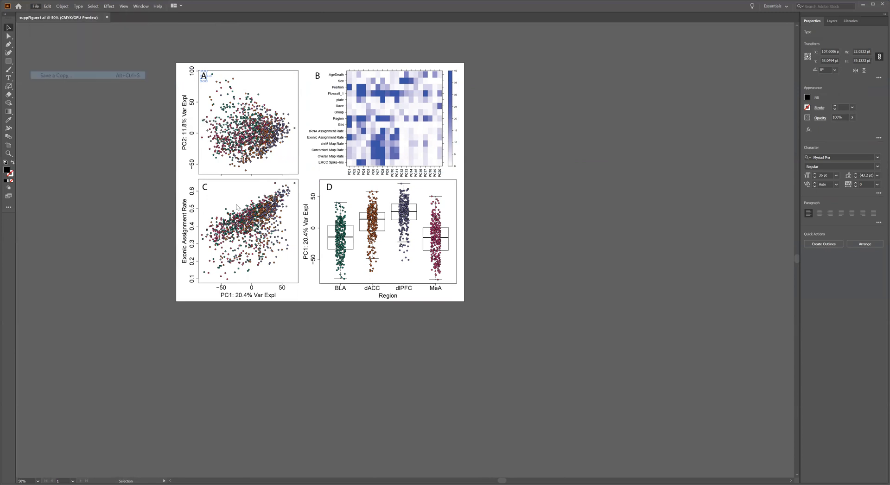
left_click(54, 75)
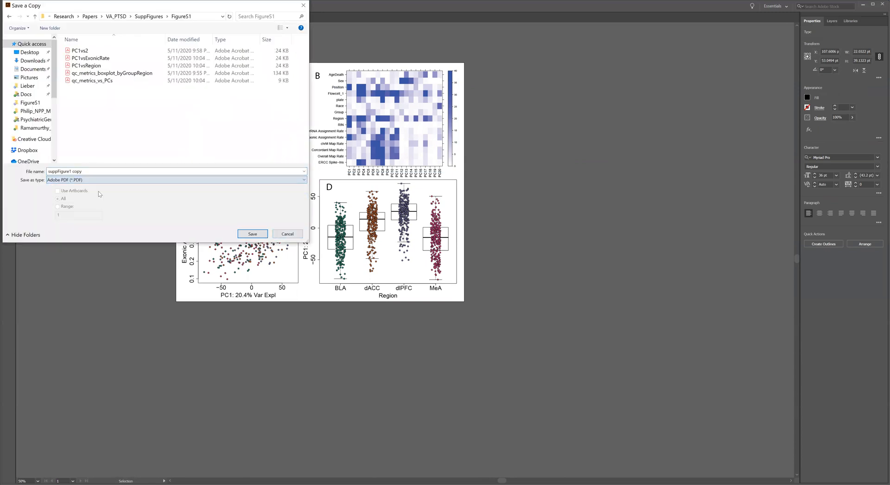
double_click(76, 172)
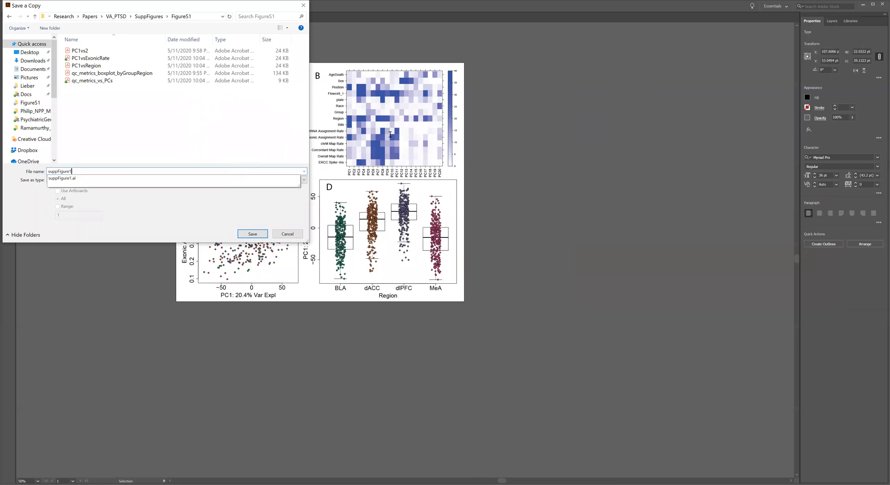
left_click(253, 234)
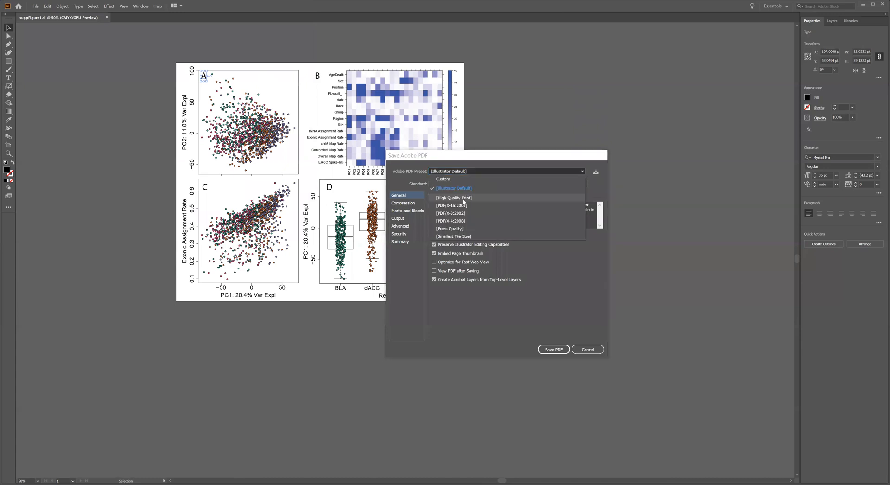
left_click(588, 350)
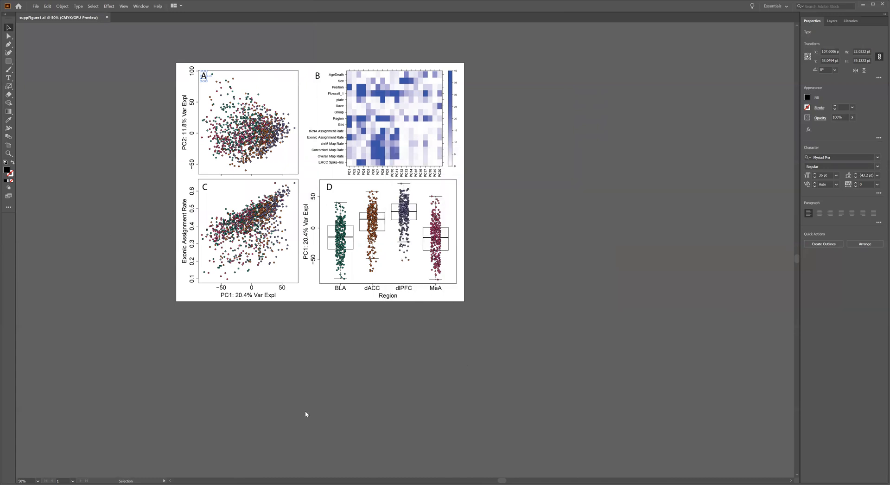
Step: Export suppFigure1 as JPEG with CMYK color and High 300 ppi resolution
left_click(34, 7)
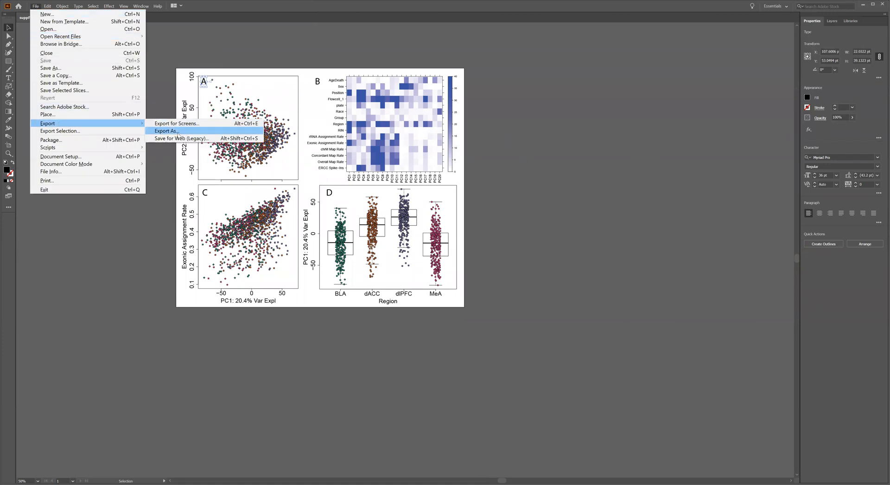
left_click(165, 132)
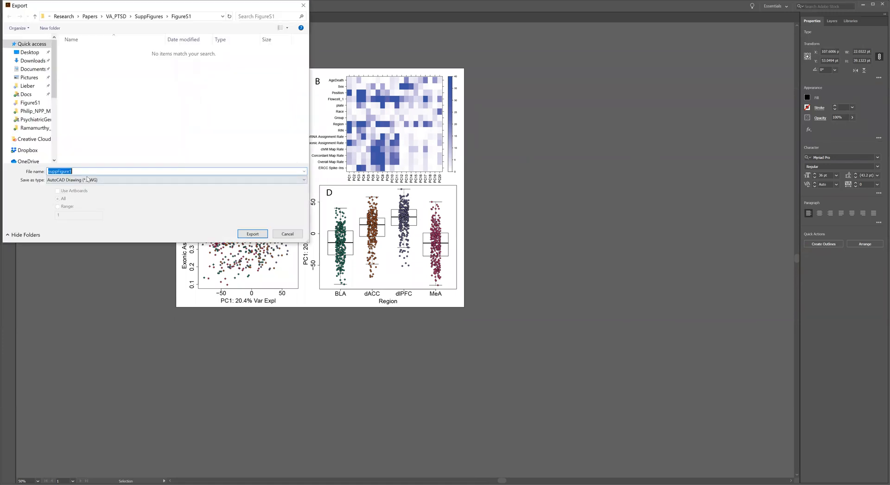
left_click(177, 180)
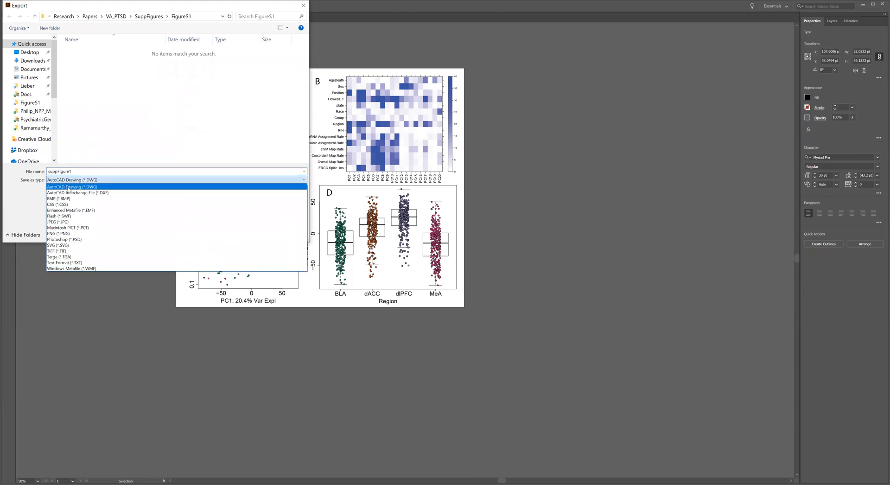
left_click(57, 222)
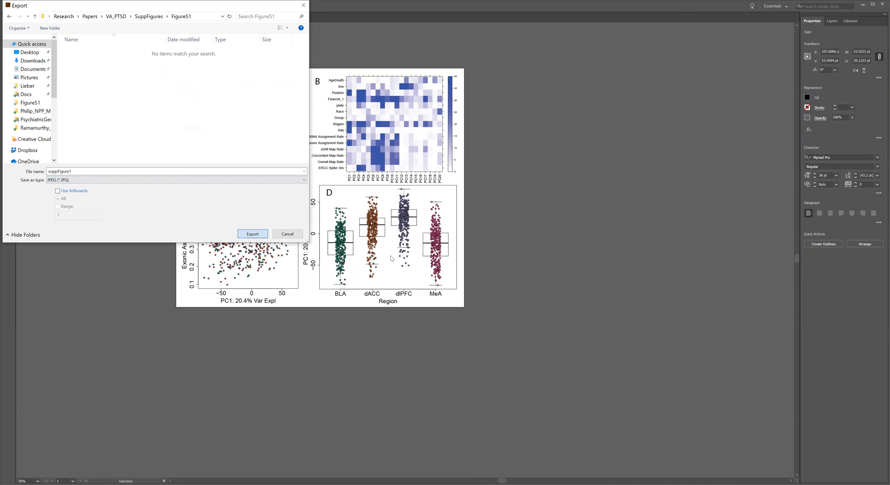
left_click(253, 234)
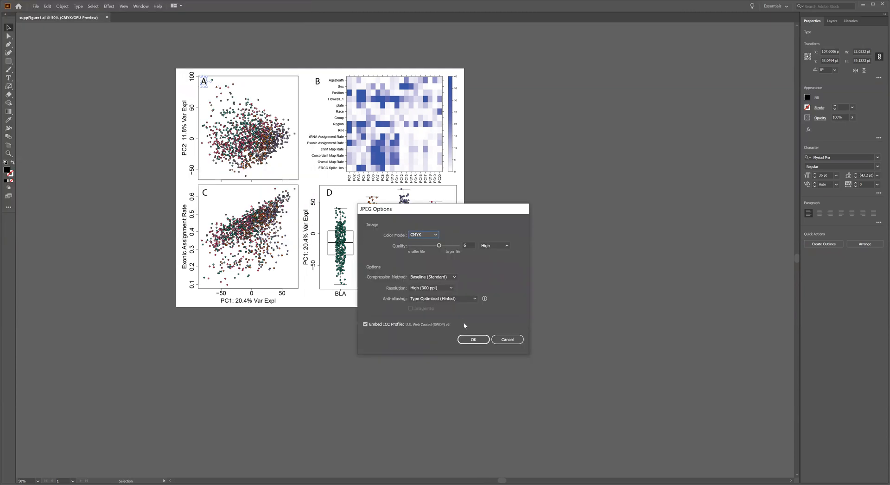
left_click(473, 340)
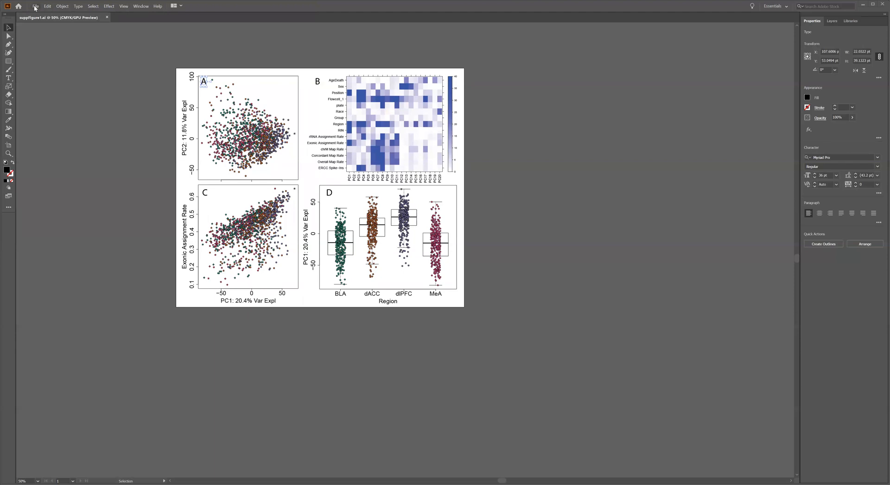
Step: Open the exported suppFigure1 JPEG in a new tab, then return to suppFigure1.ai
left_click(35, 6)
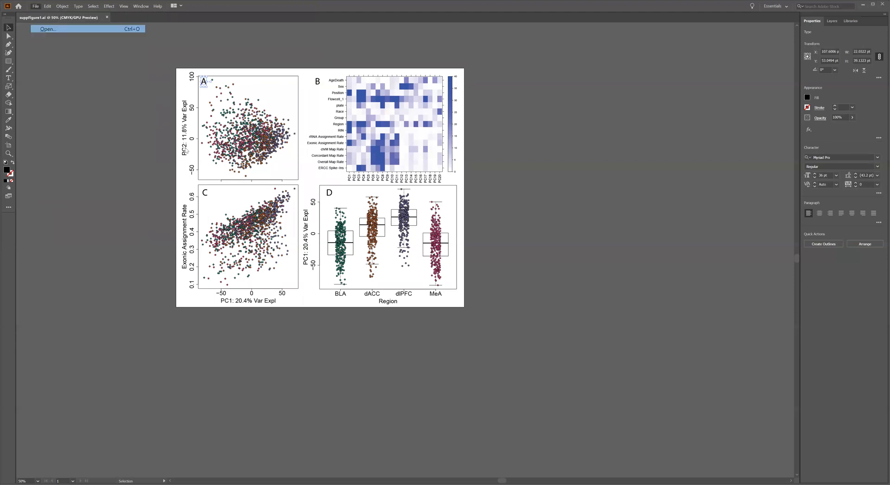
left_click(47, 30)
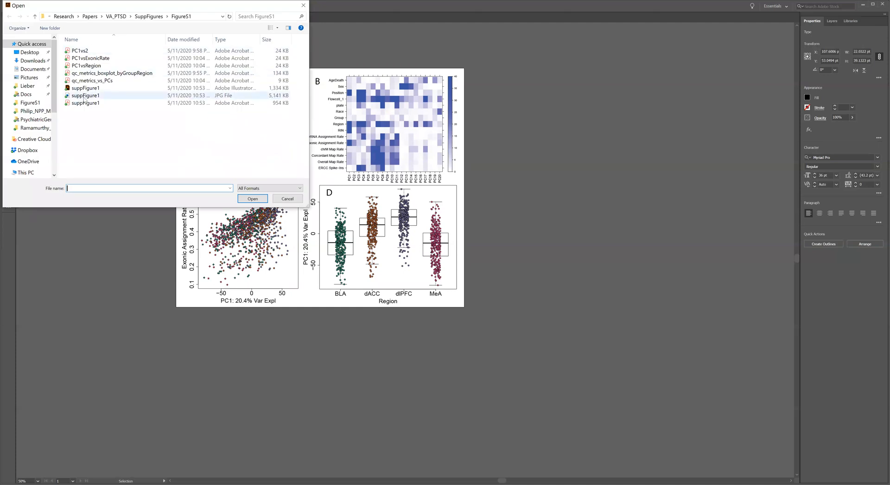
left_click(252, 199)
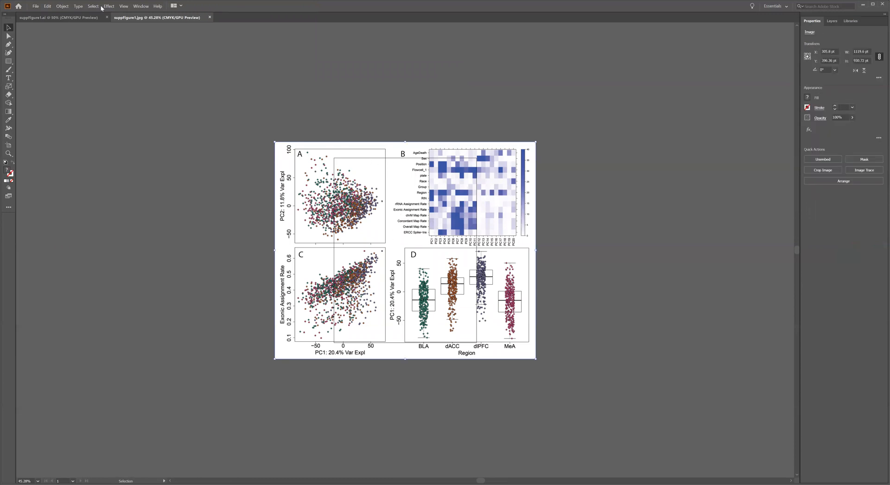
left_click(51, 19)
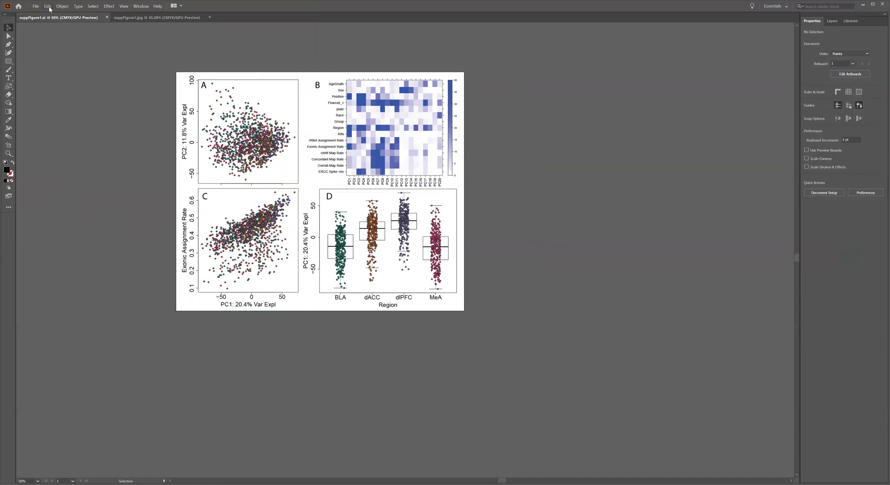
Step: Open the saved suppFigure1 PDF in a third tab to check the four-panel figure
left_click(34, 6)
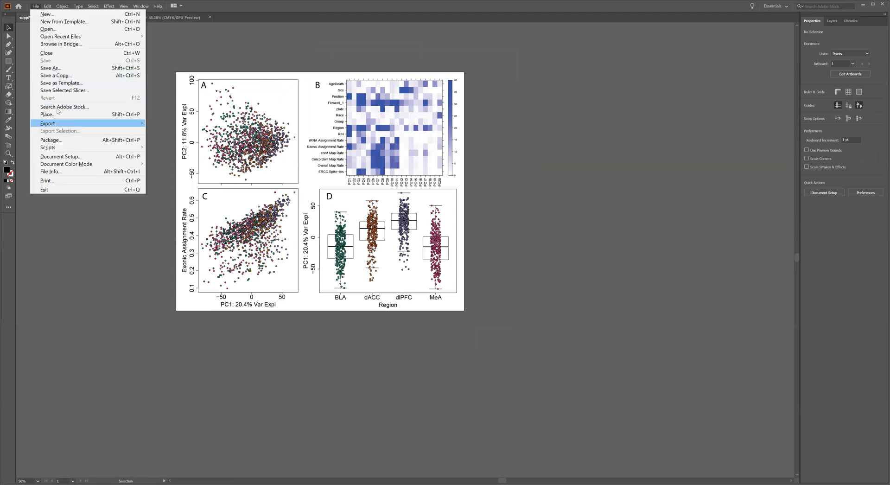
mouse_move(67, 60)
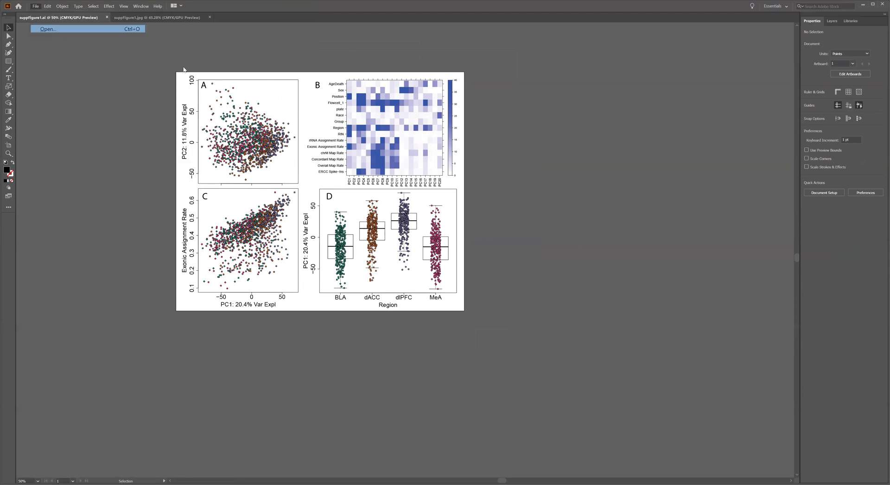
left_click(45, 30)
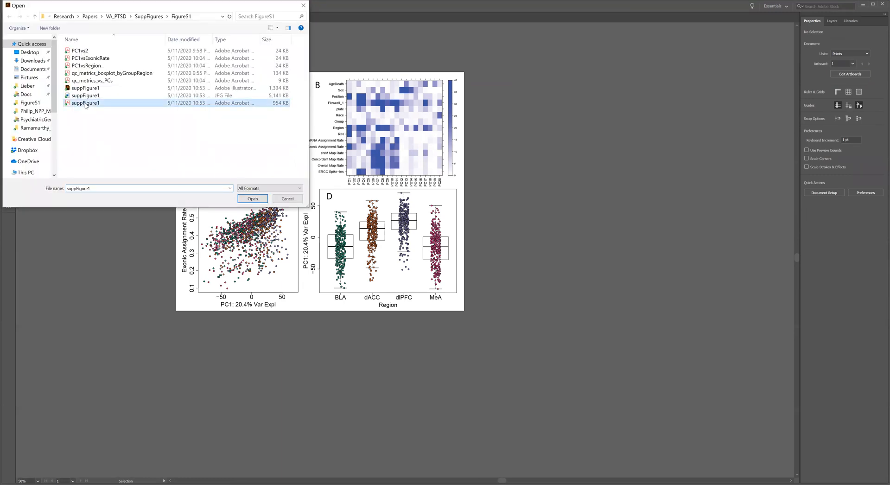
left_click(252, 199)
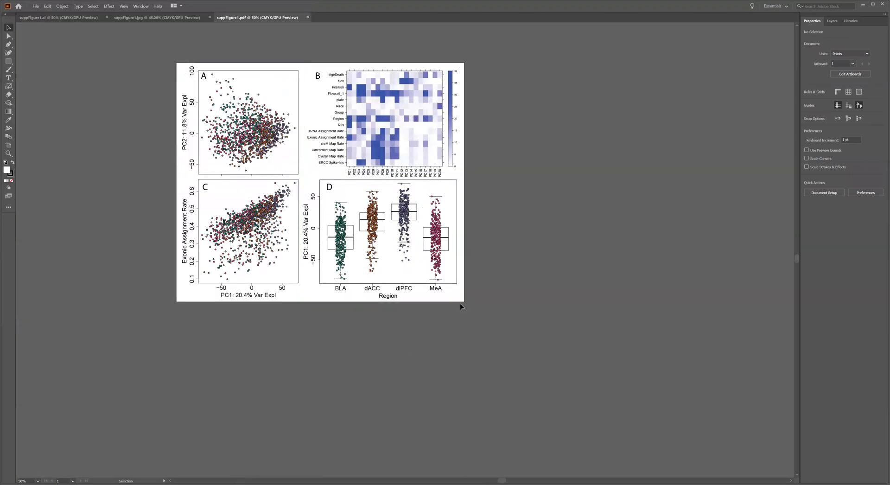
mouse_move(307, 18)
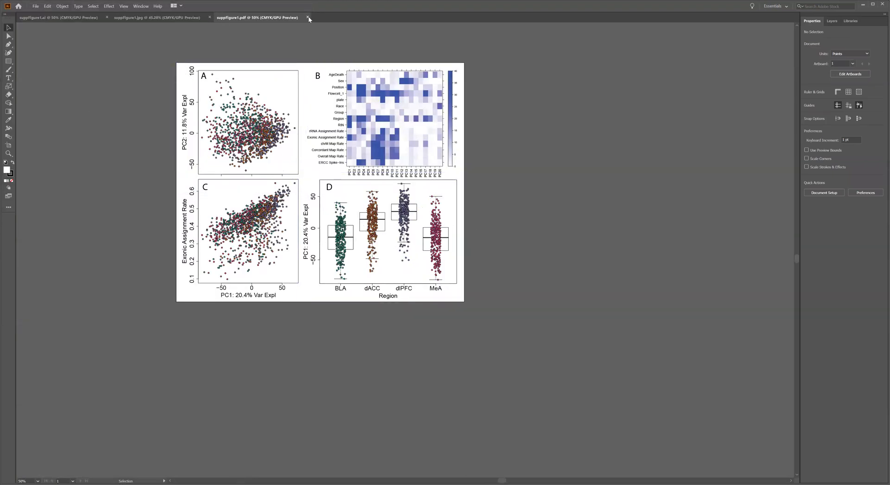